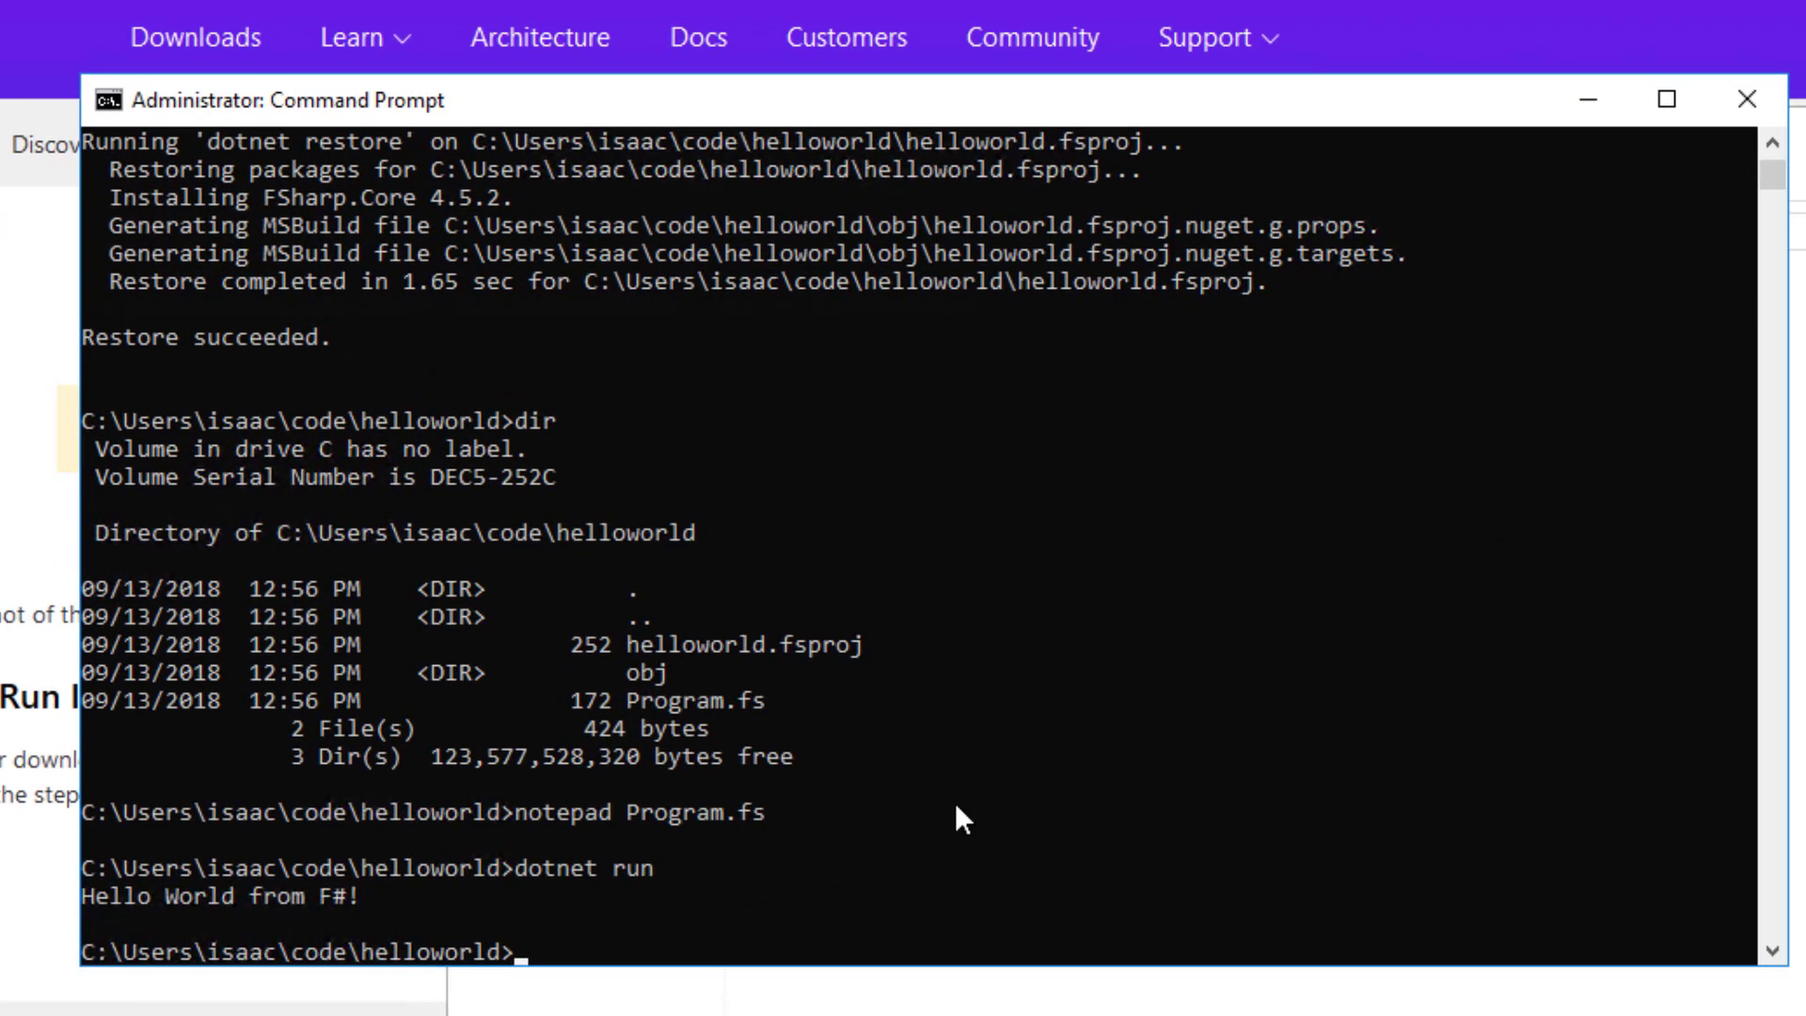
type("notepad helloworld.fsproj")
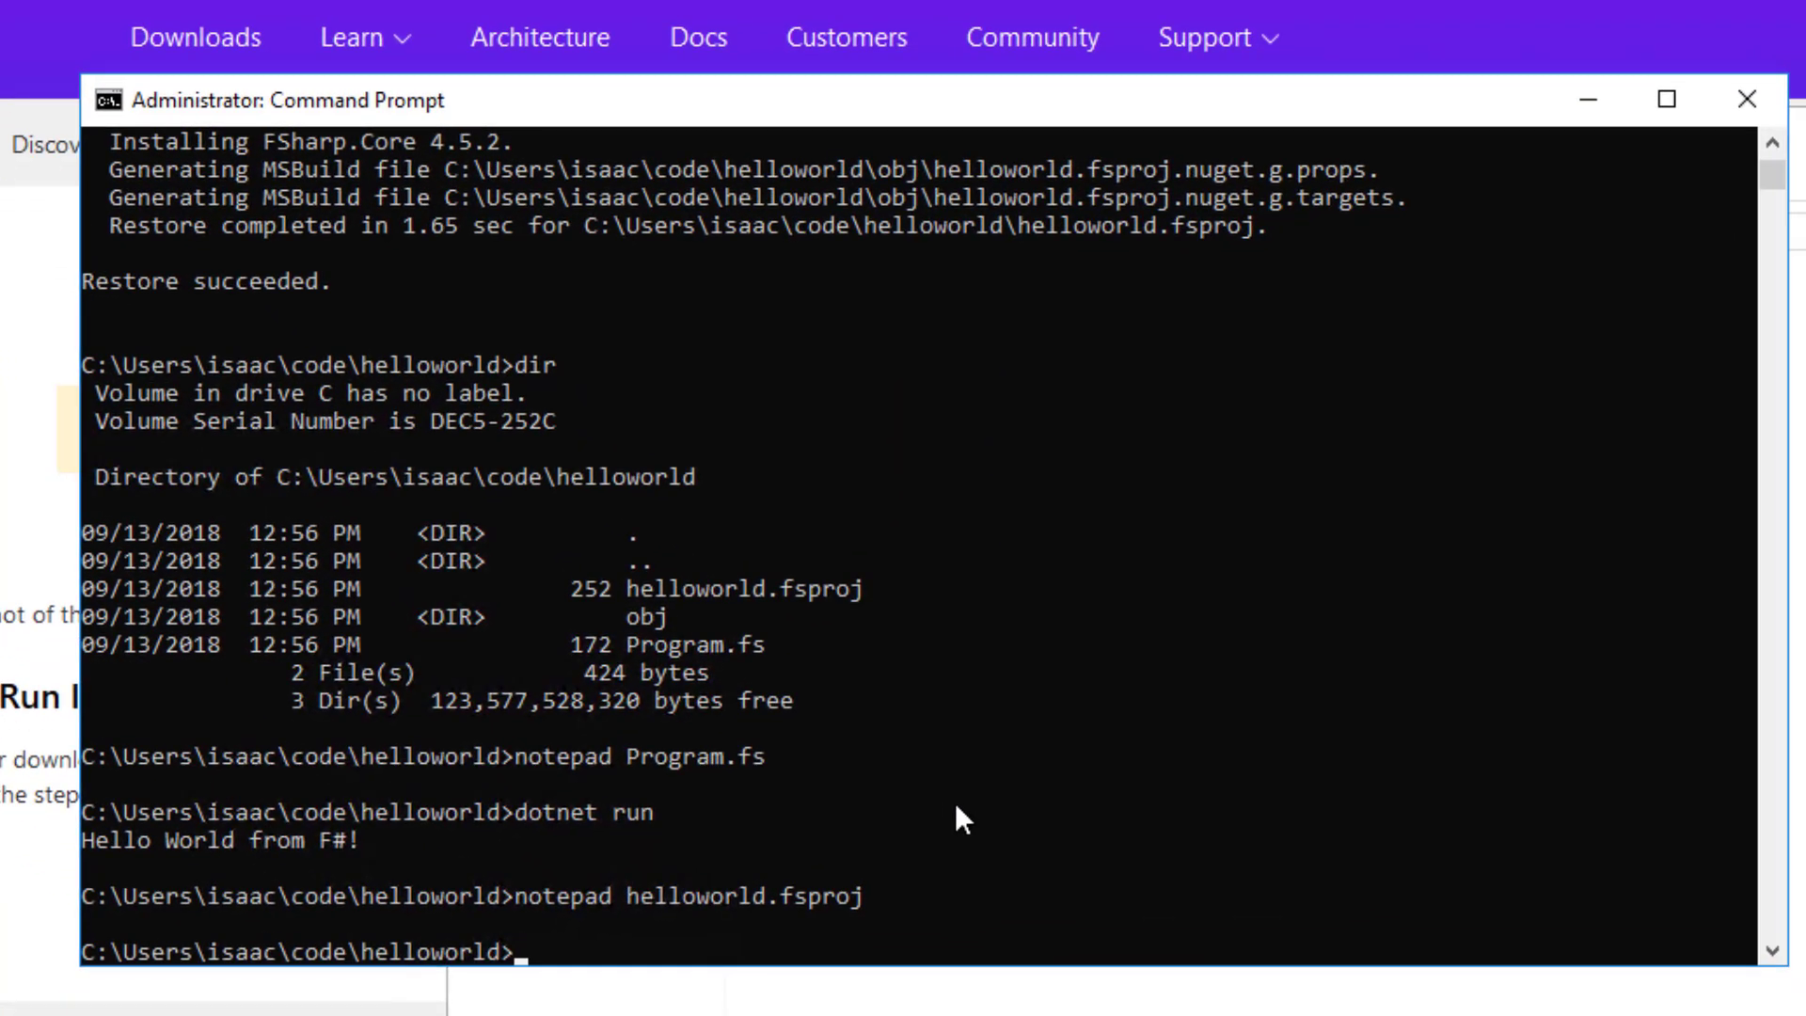
type("notepad p")
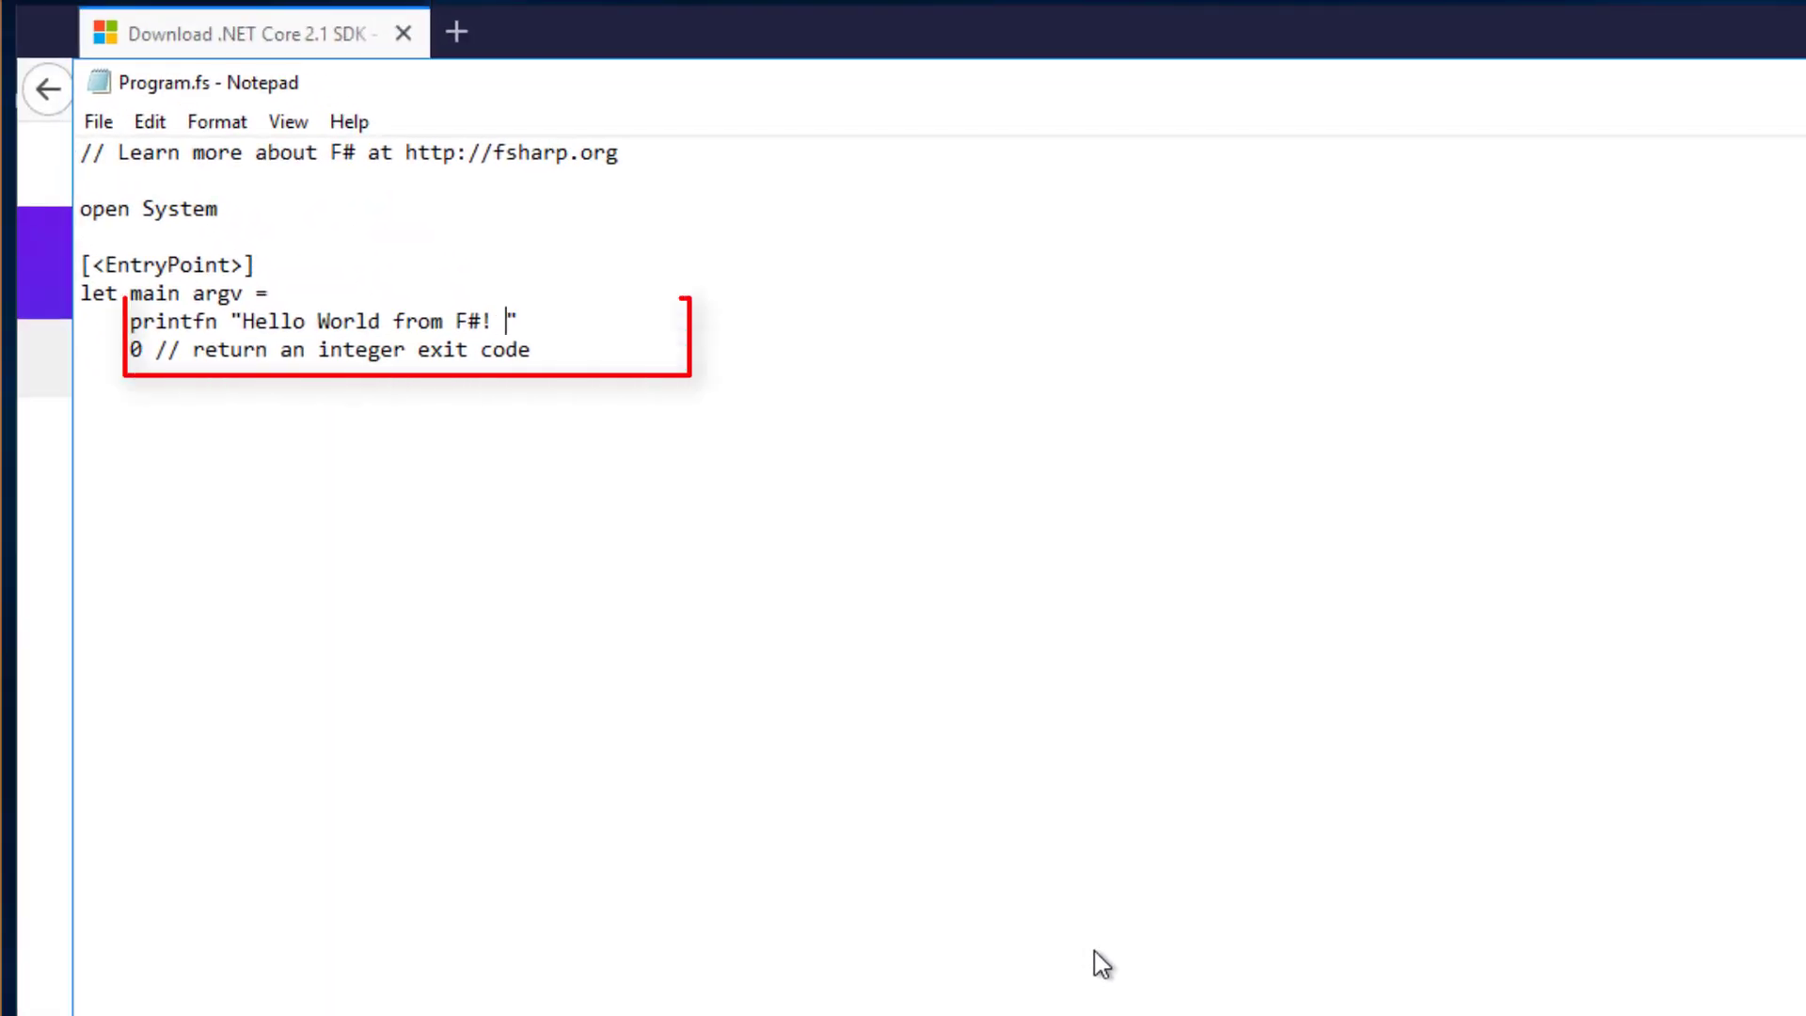
type("This is cool.")
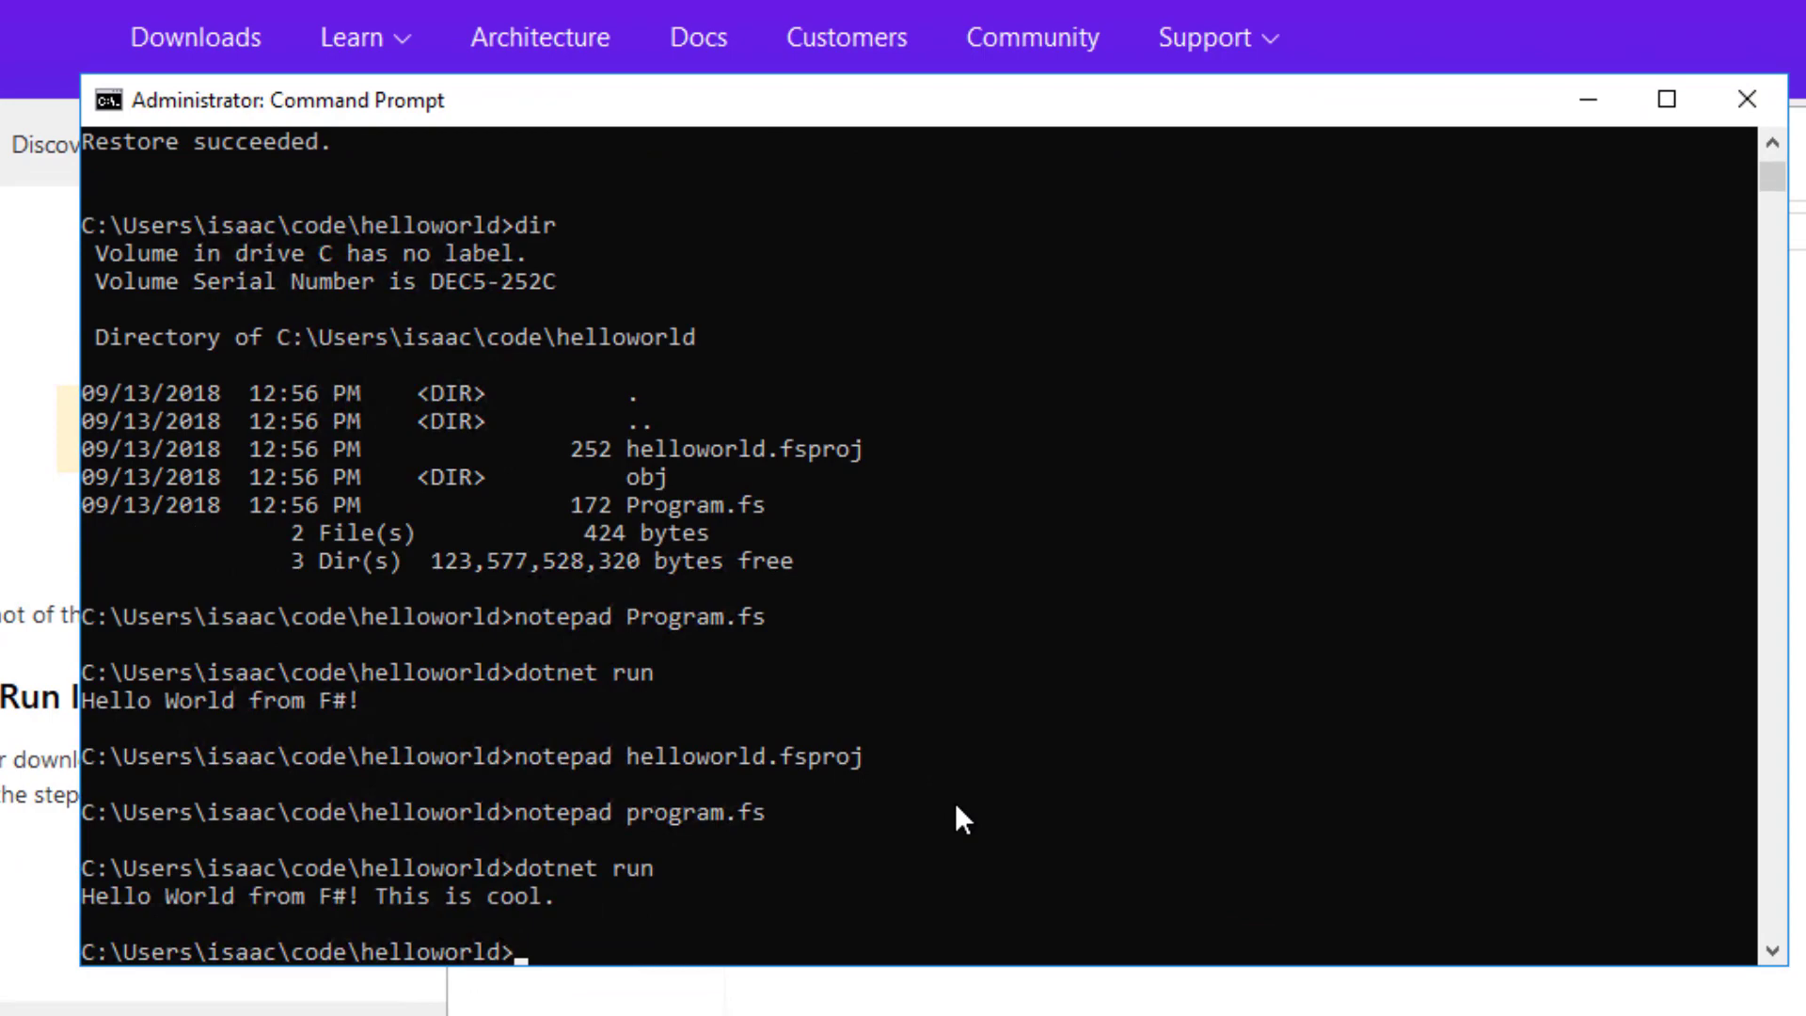
mouse_move(877, 596)
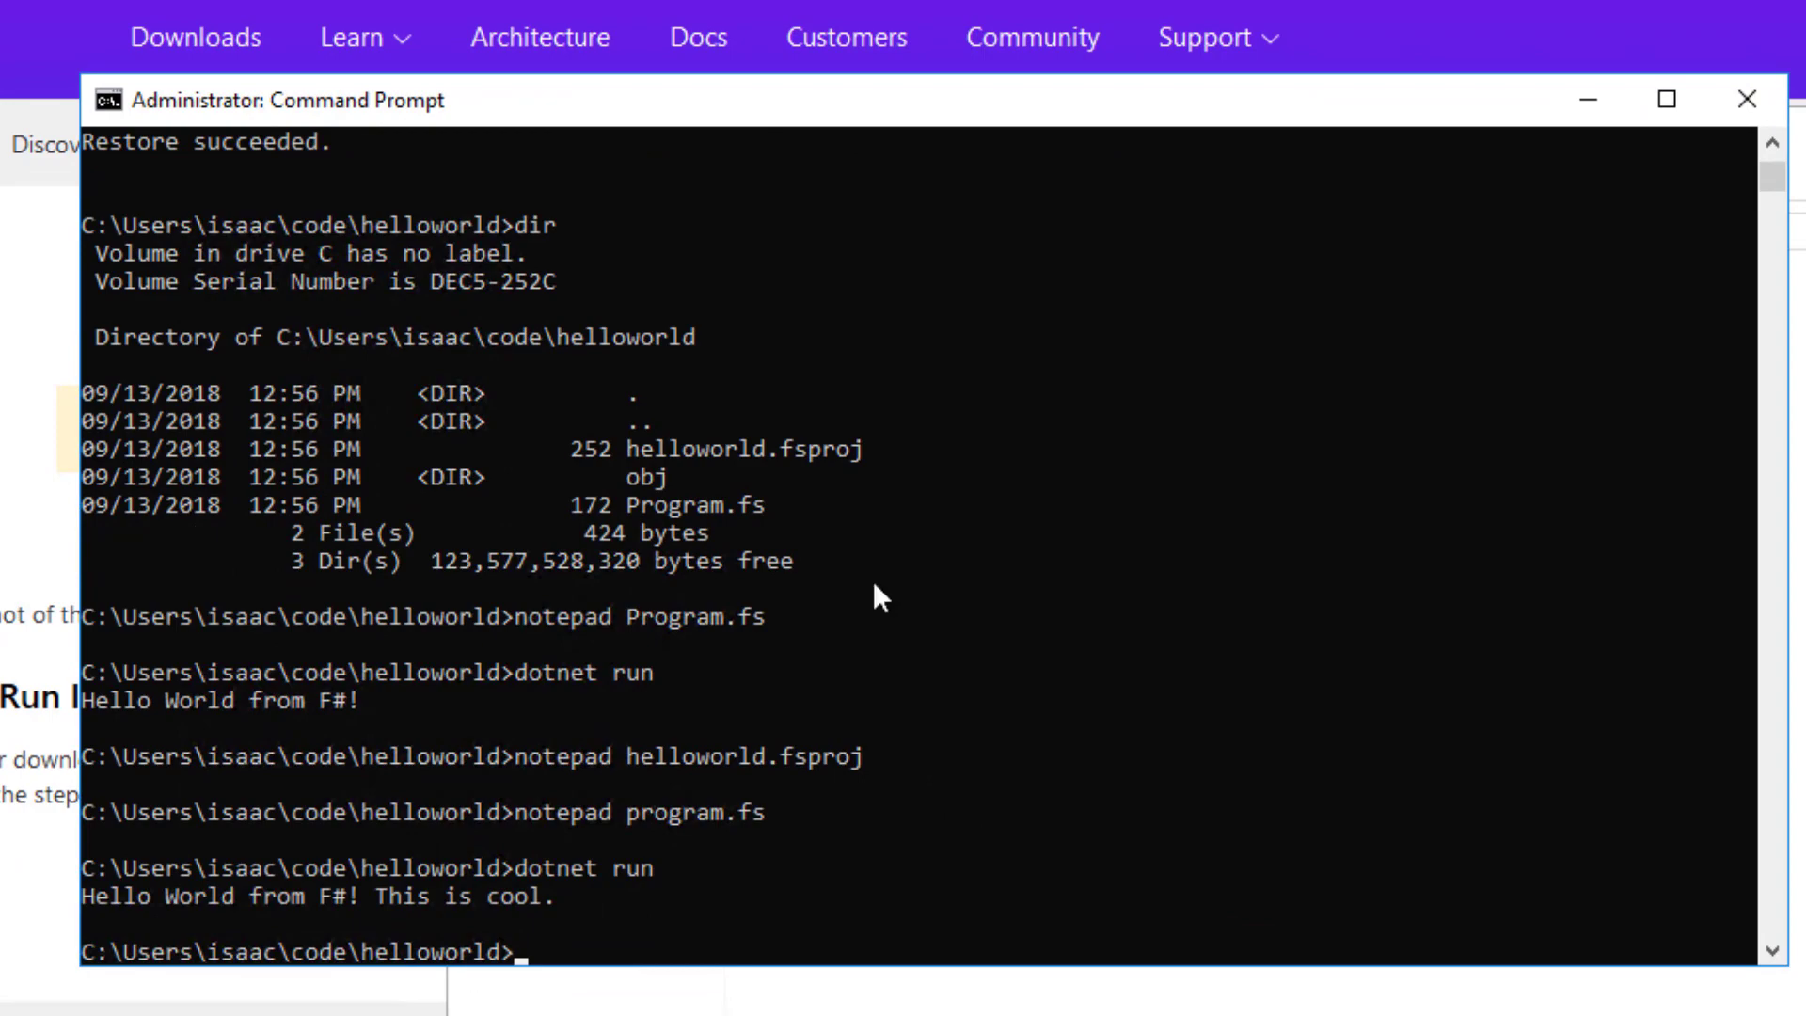